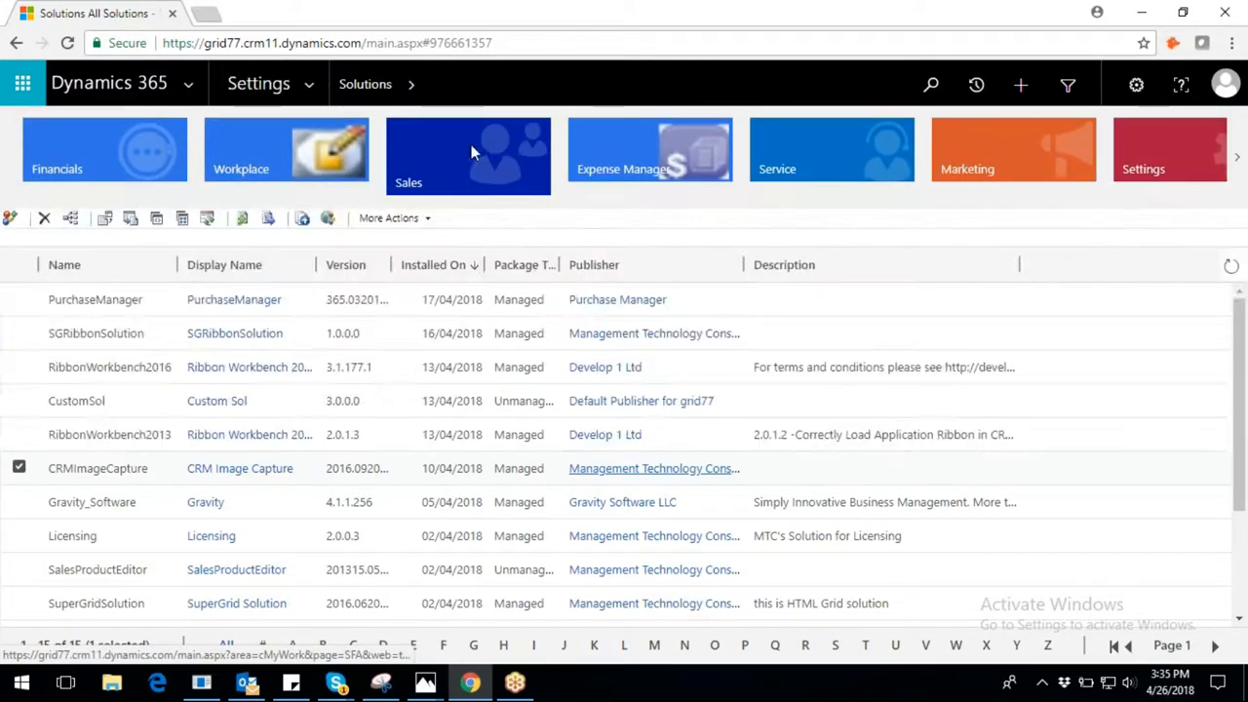
Open the CrmPicture account from Sales > Accounts and launch its form editor
{"action": "left_click", "coordinate": [468, 156]}
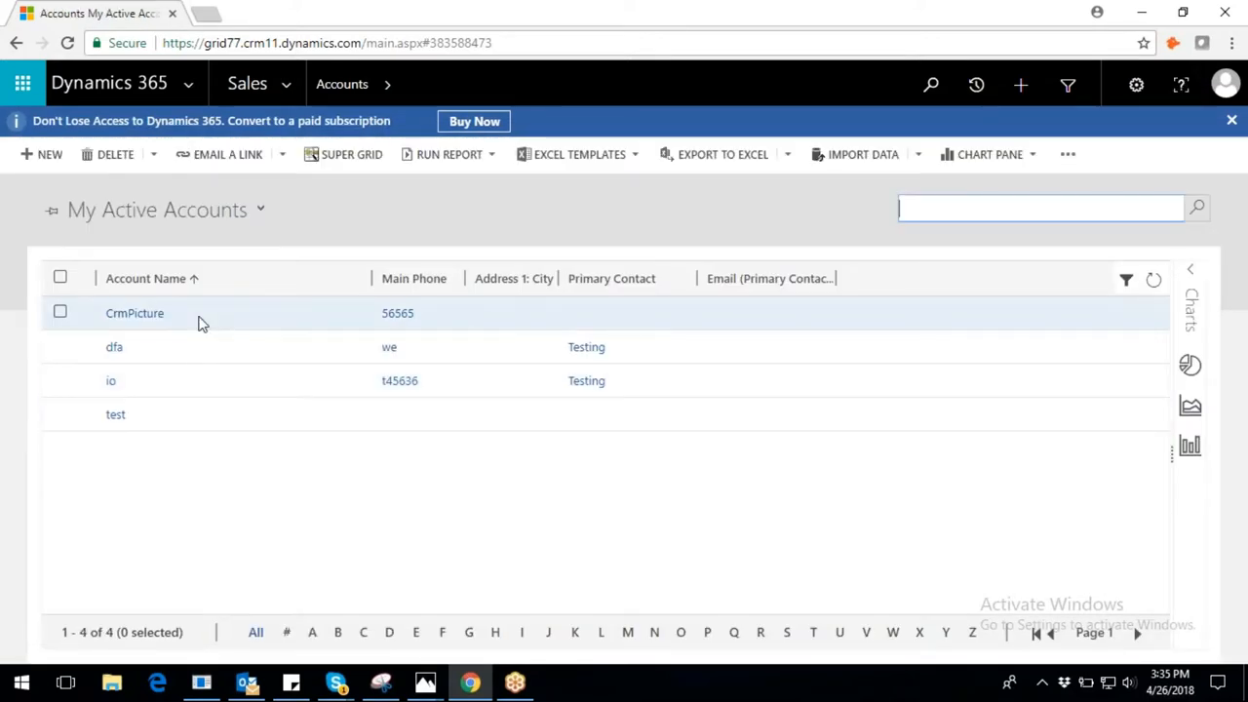
{"action": "left_click", "coordinate": [135, 312]}
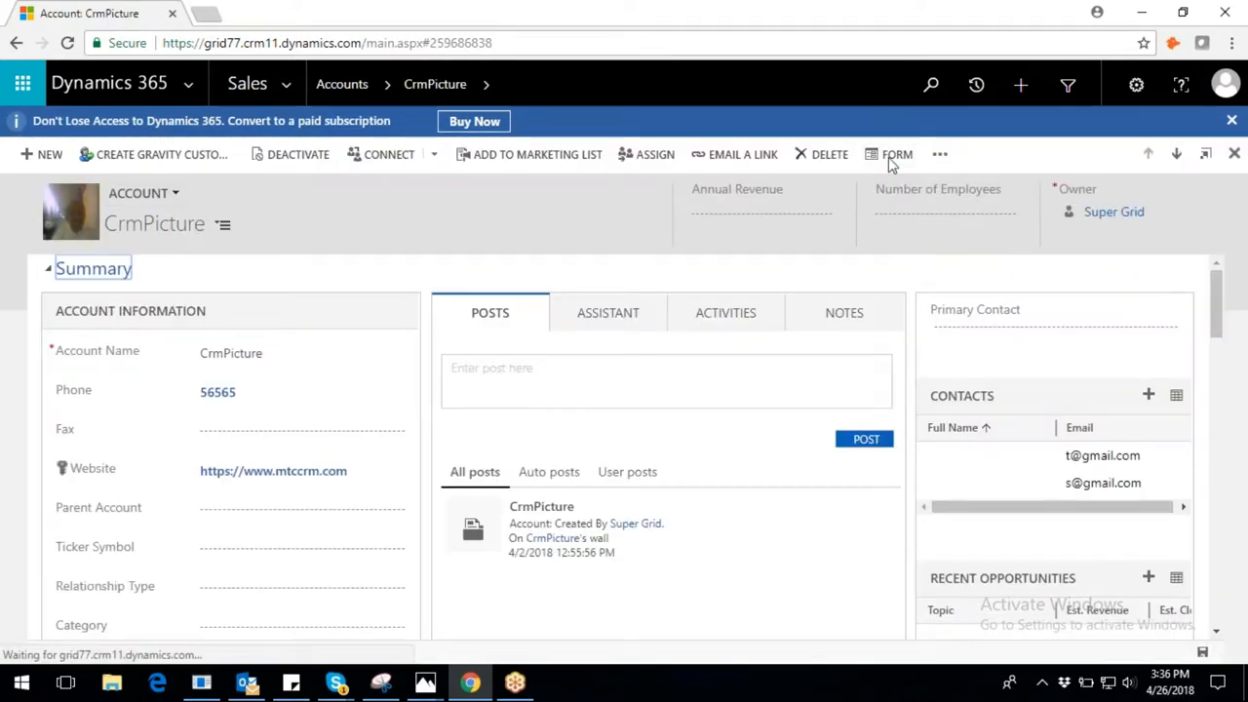
{"action": "left_click", "coordinate": [897, 154]}
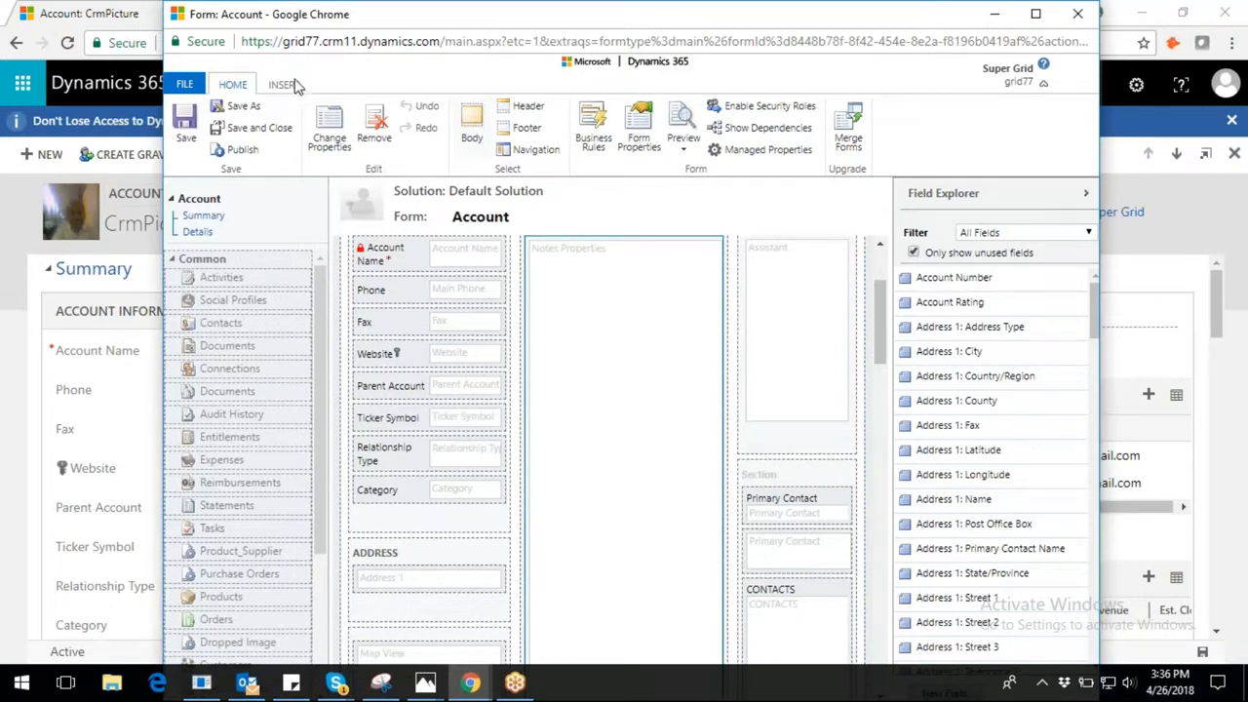
Insert the MSCRMPhoto.html web resource and name it 'single picture'
{"action": "left_click", "coordinate": [282, 86]}
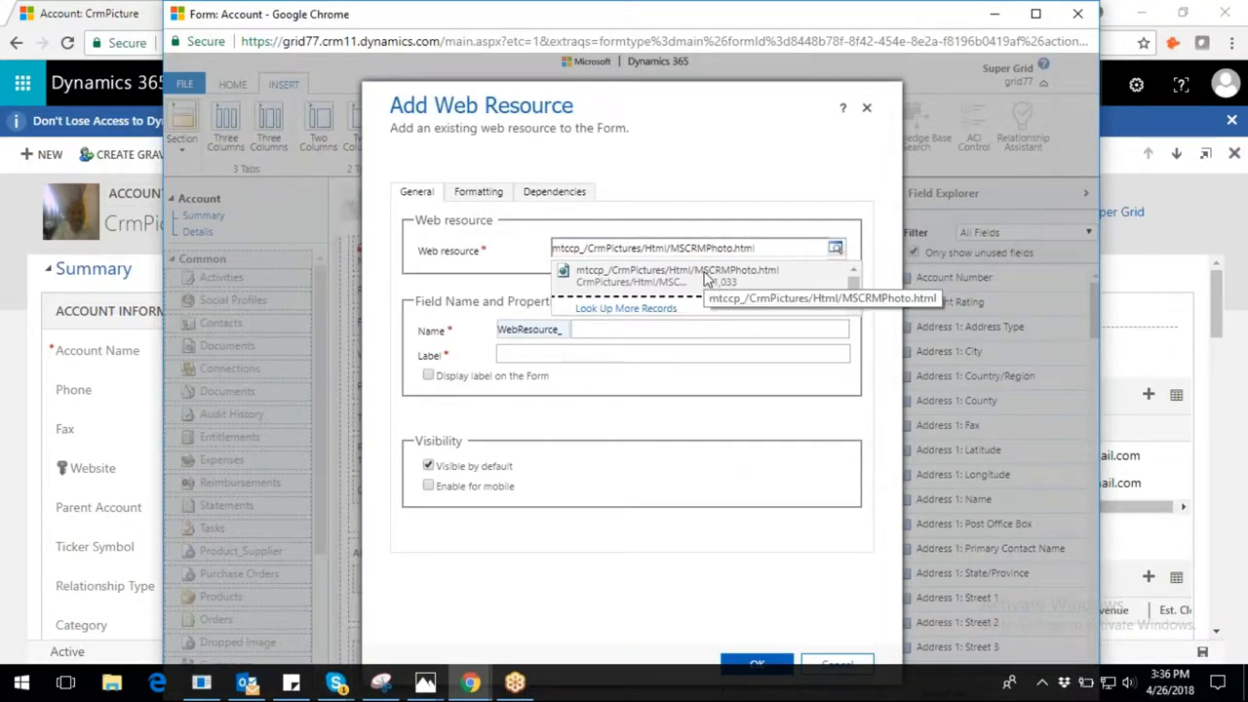
{"action": "left_click", "coordinate": [676, 269]}
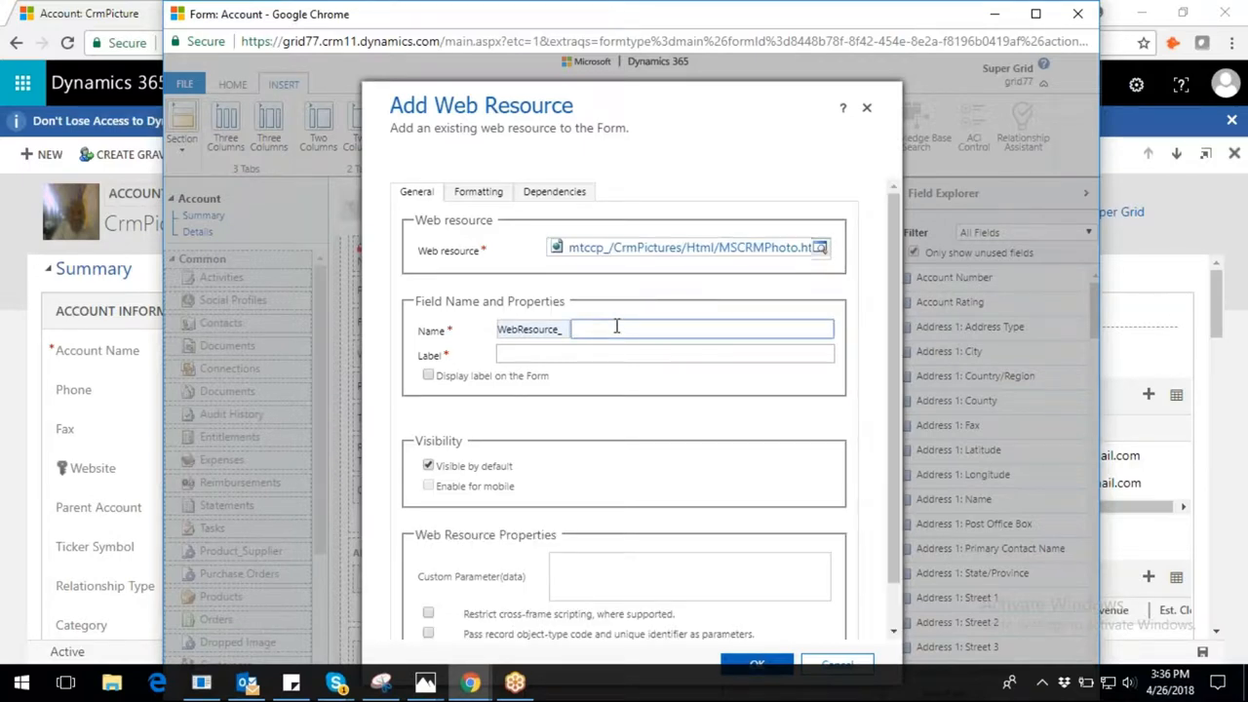
{"action": "type", "text": "single p"}
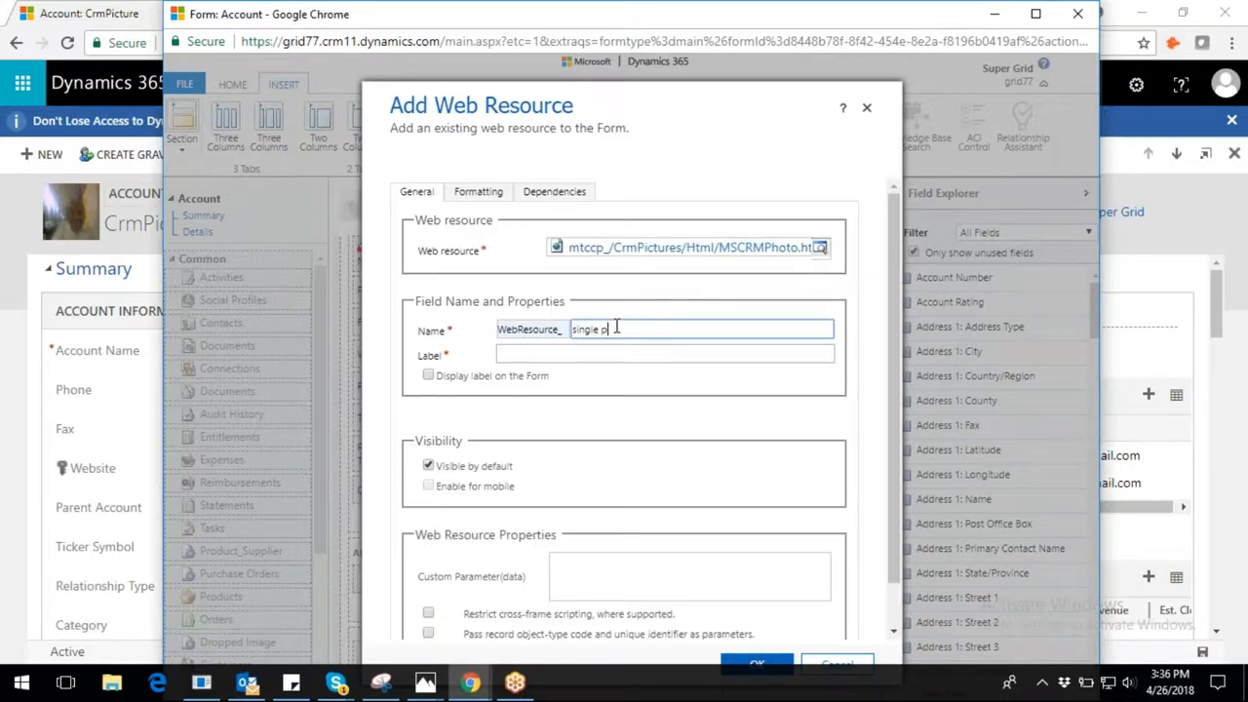
{"action": "type", "text": "icture"}
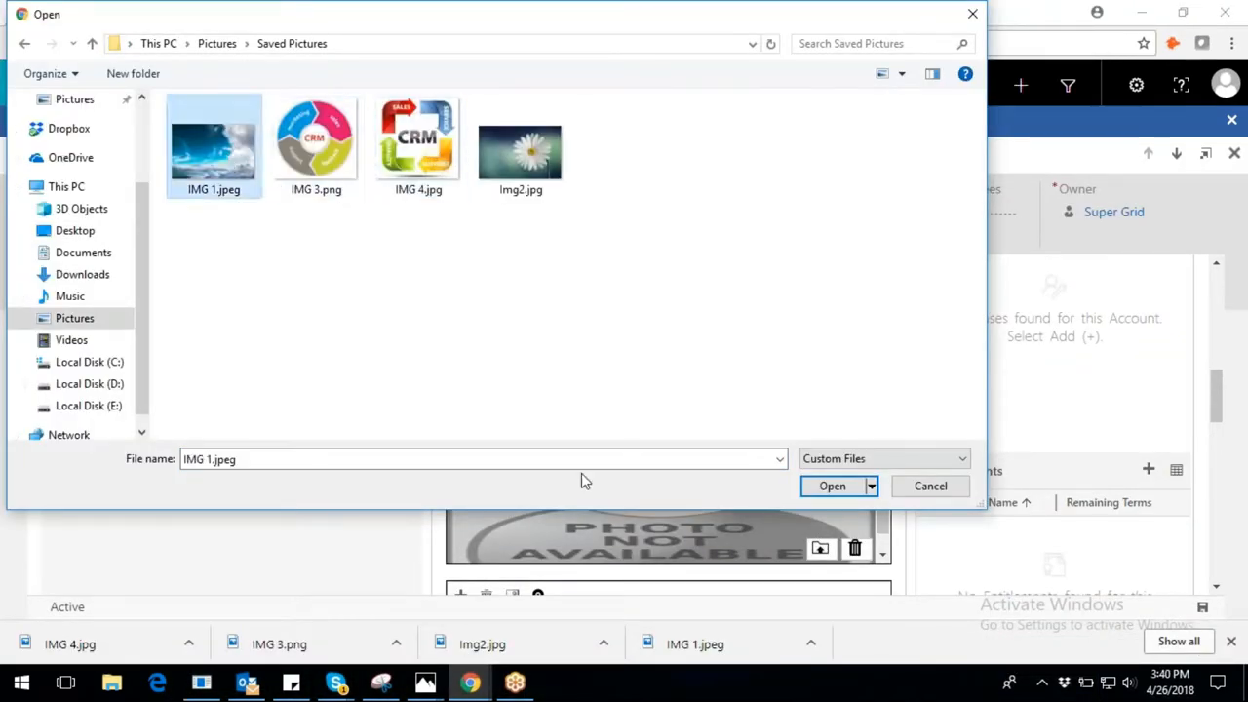
Upload IMG 1.jpeg into the single picture control and return to the Sales areas
{"action": "left_click", "coordinate": [831, 485]}
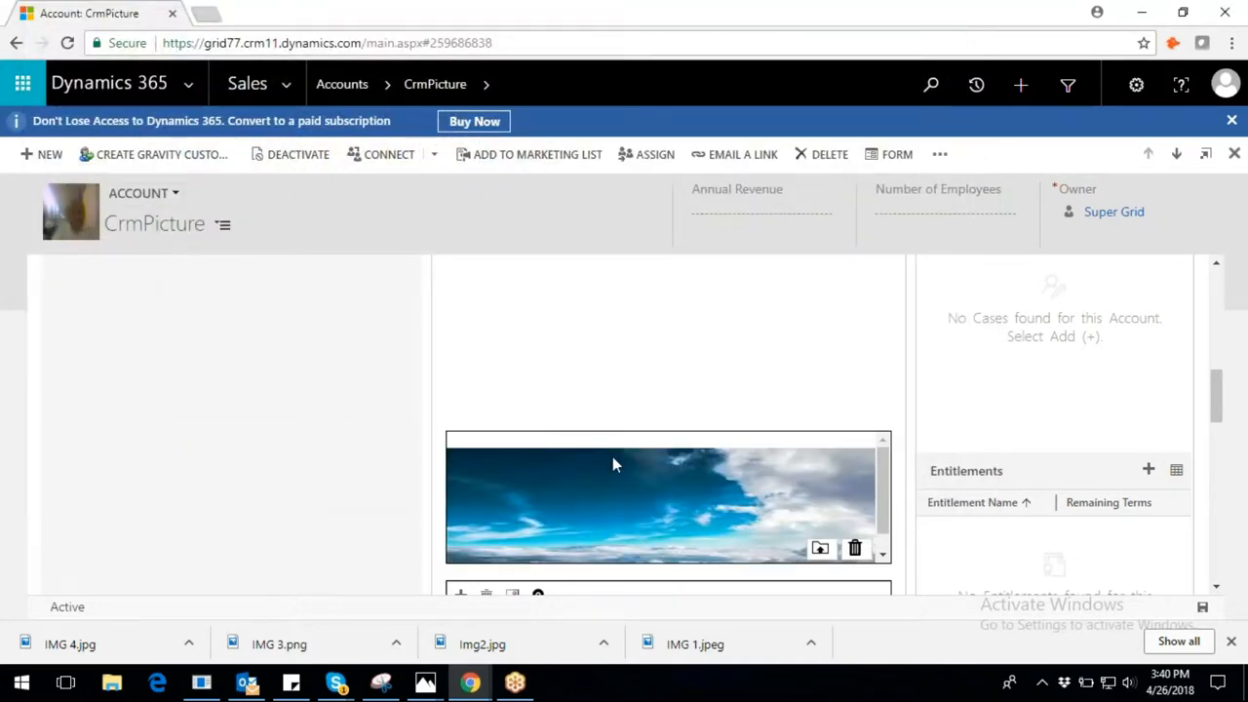
{"action": "mouse_move", "coordinate": [854, 548]}
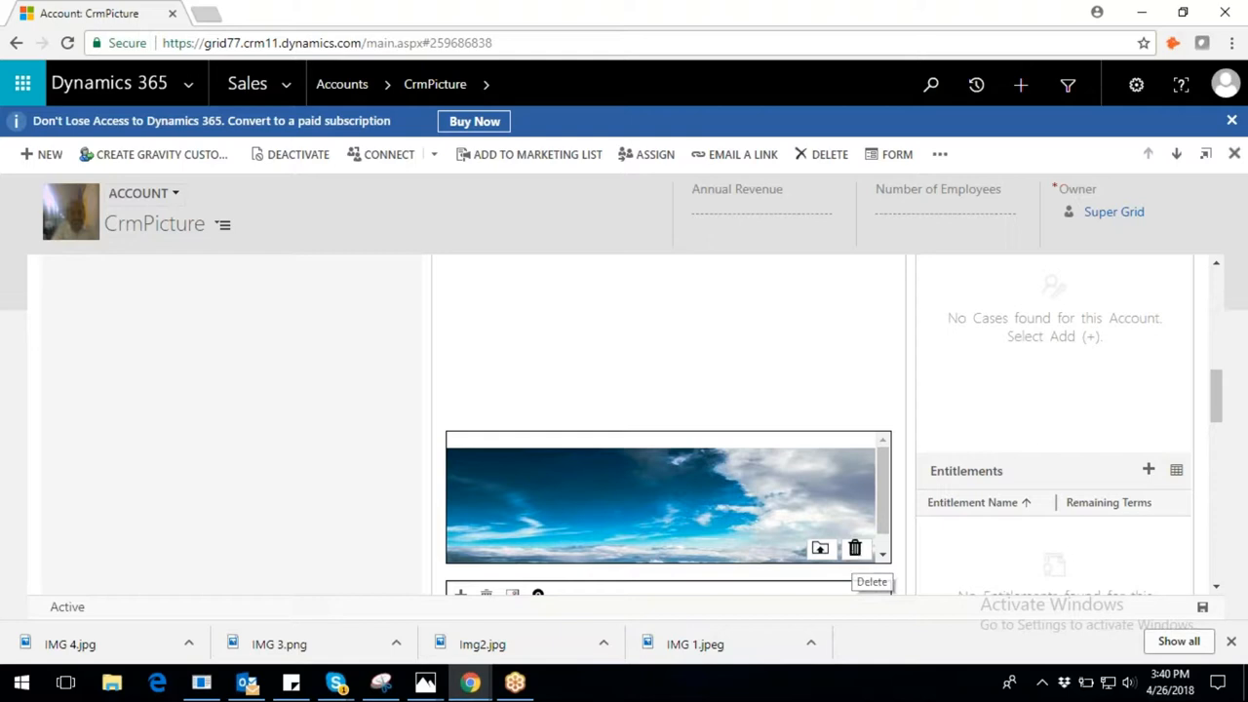
{"action": "left_click", "coordinate": [245, 84]}
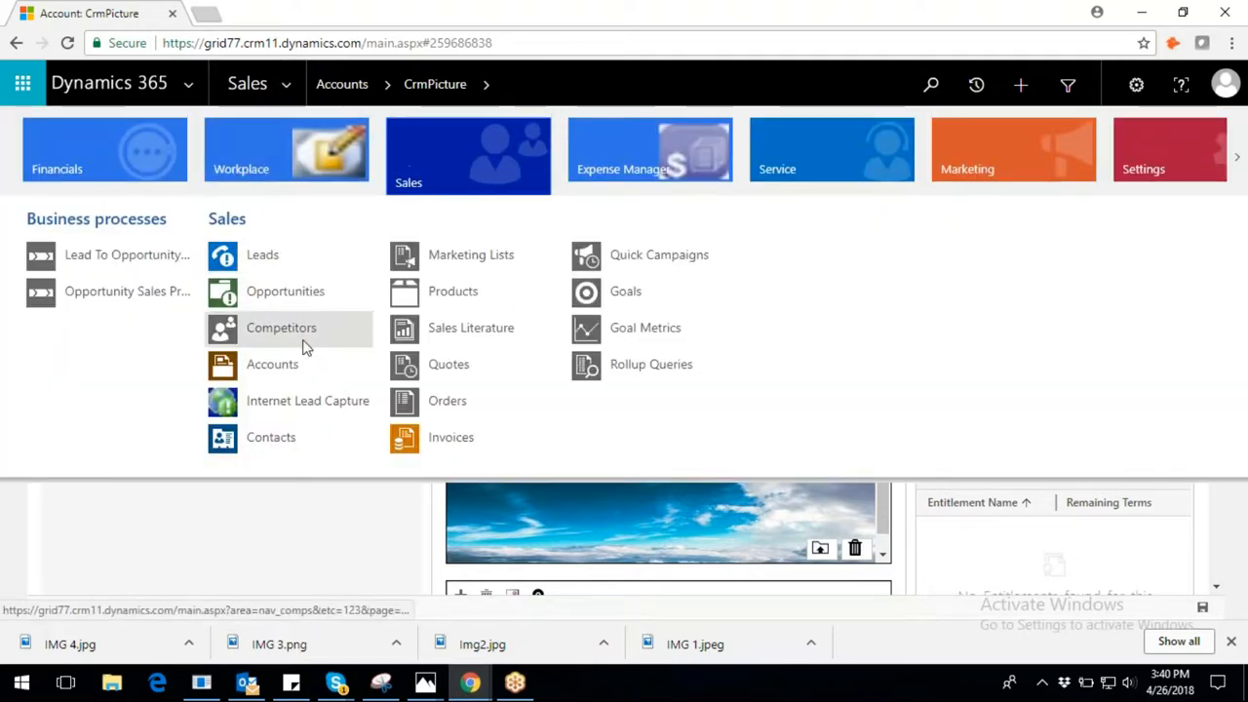
Return to the Account form editor, publish customizations and start inserting another element
{"action": "left_click", "coordinate": [273, 365]}
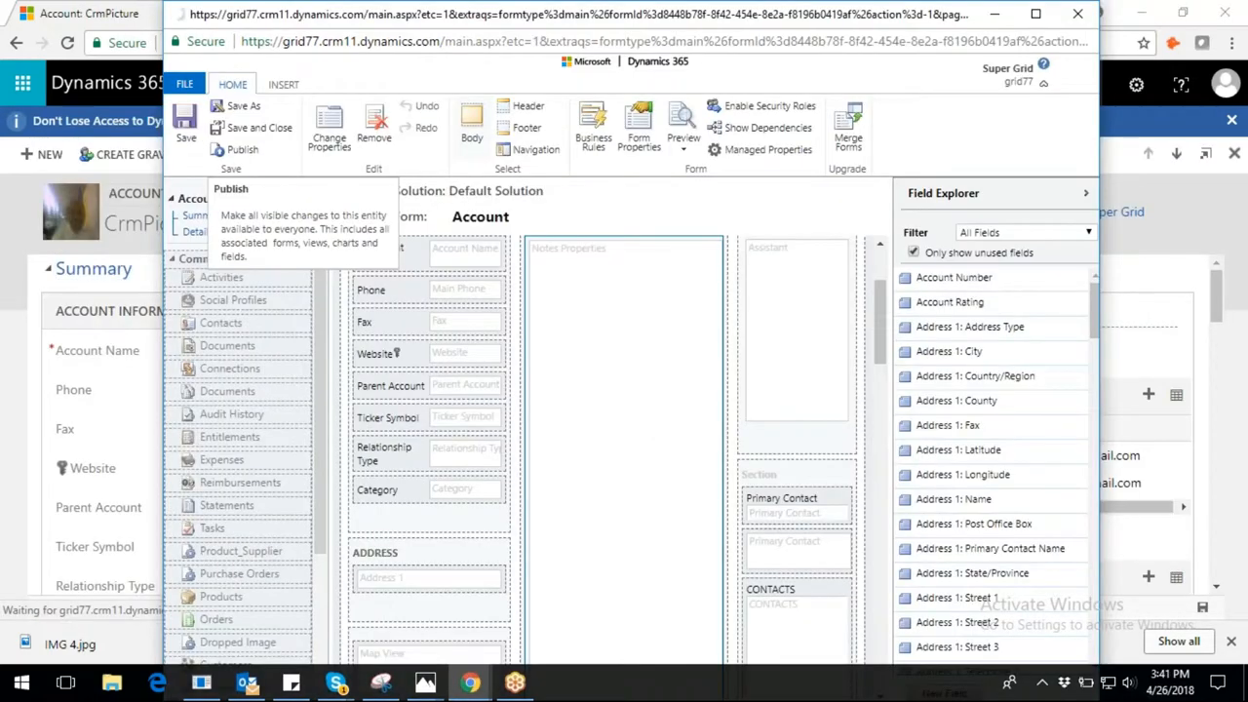
{"action": "left_click", "coordinate": [242, 149]}
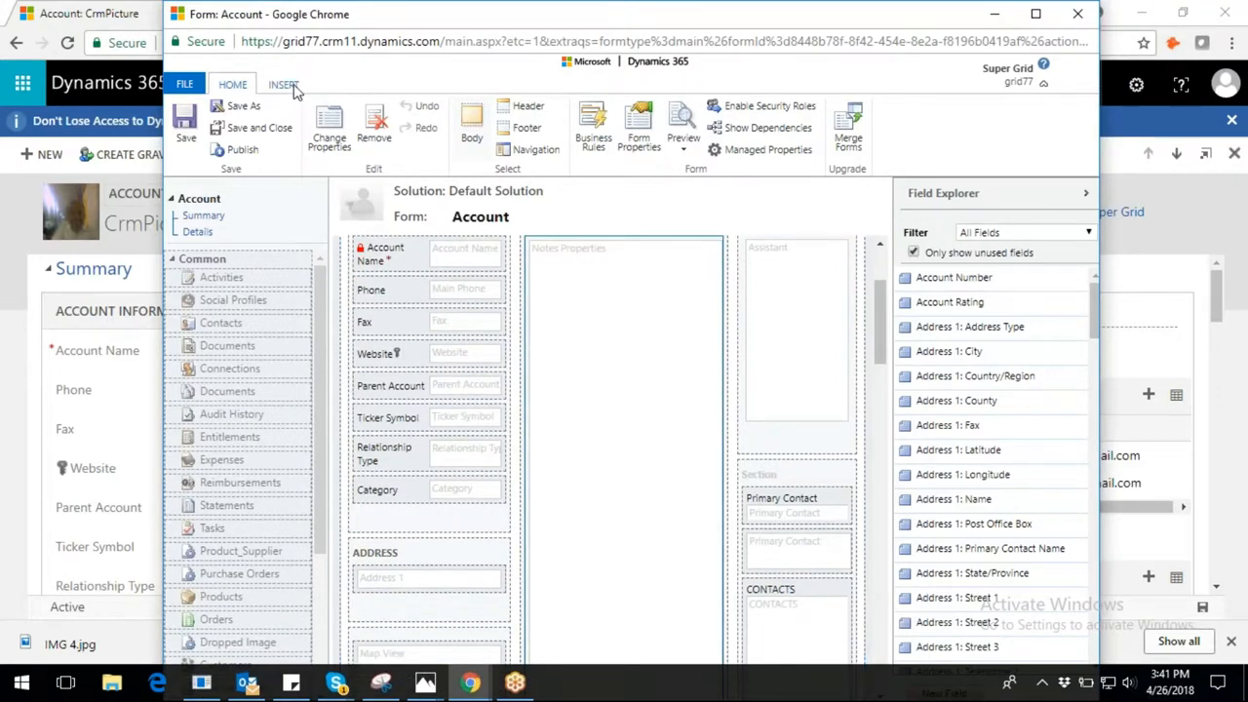
{"action": "left_click", "coordinate": [284, 84]}
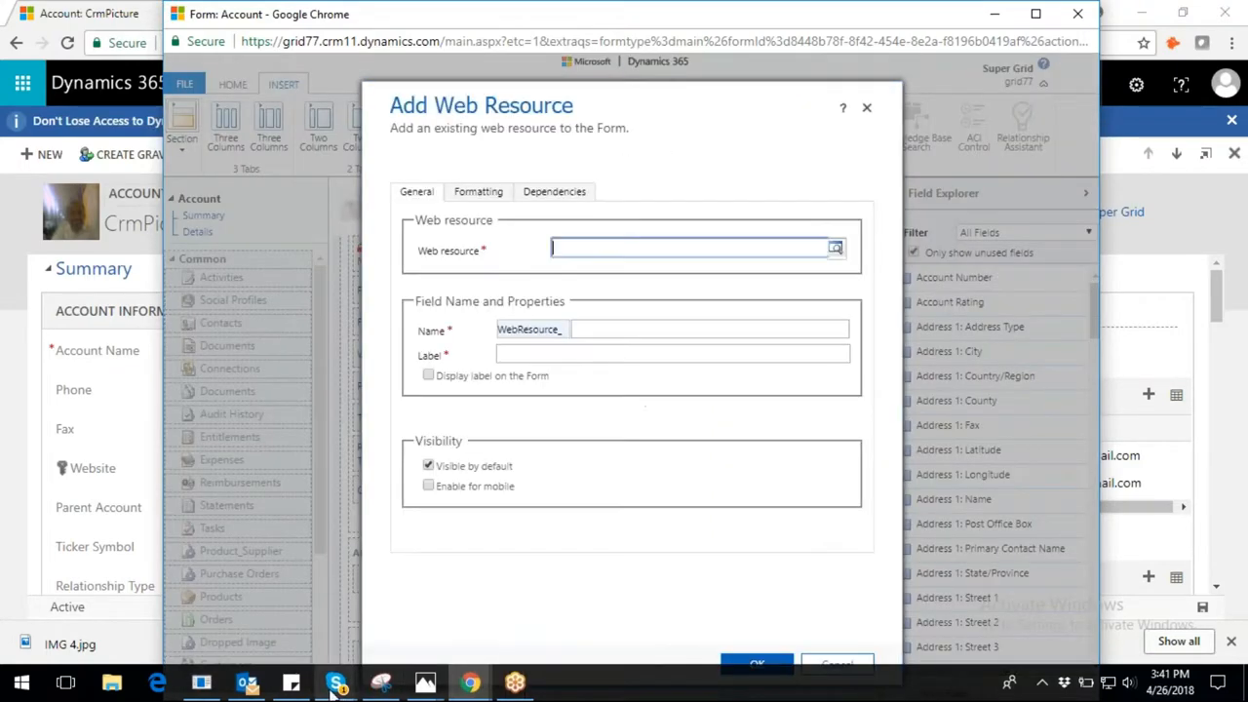
Add the mtccp_/CrmPictures/Html/MSCRMPhoto.html web resource named and labelled 'Multiple picture'
{"action": "type", "text": "mtccp_/CrmPictures/Html/MSCRMPhoto.html"}
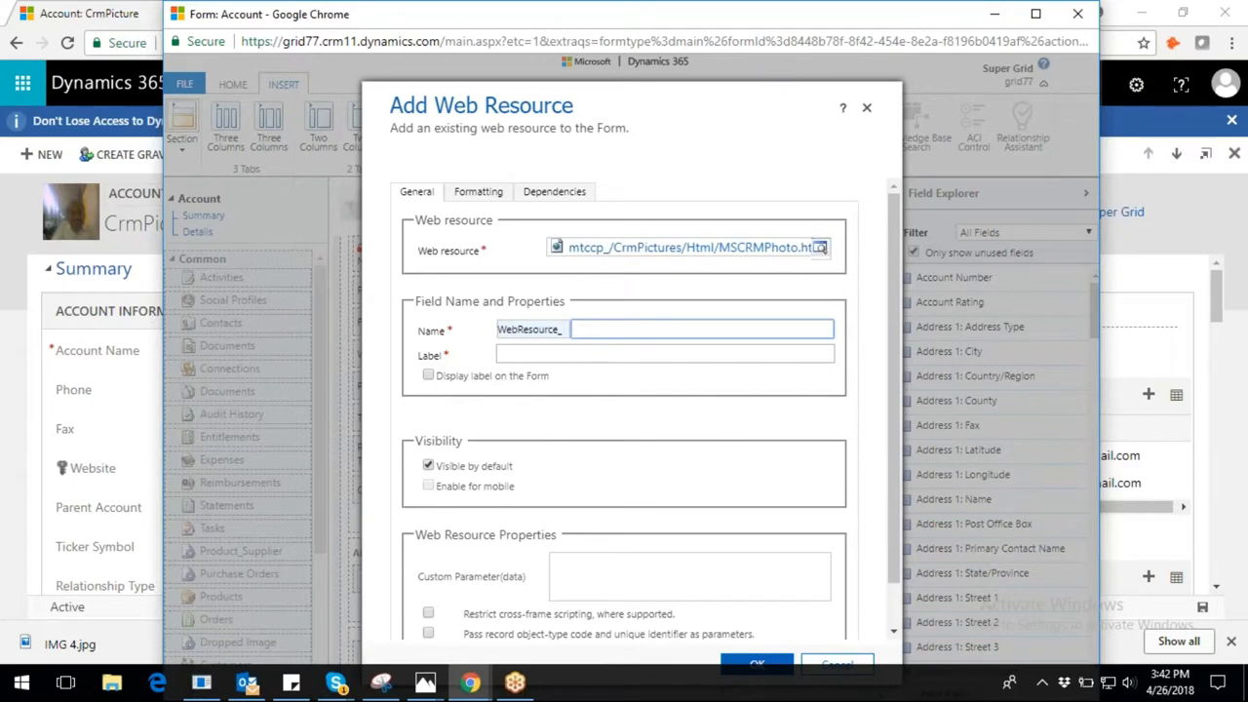
{"action": "type", "text": "Multiple"}
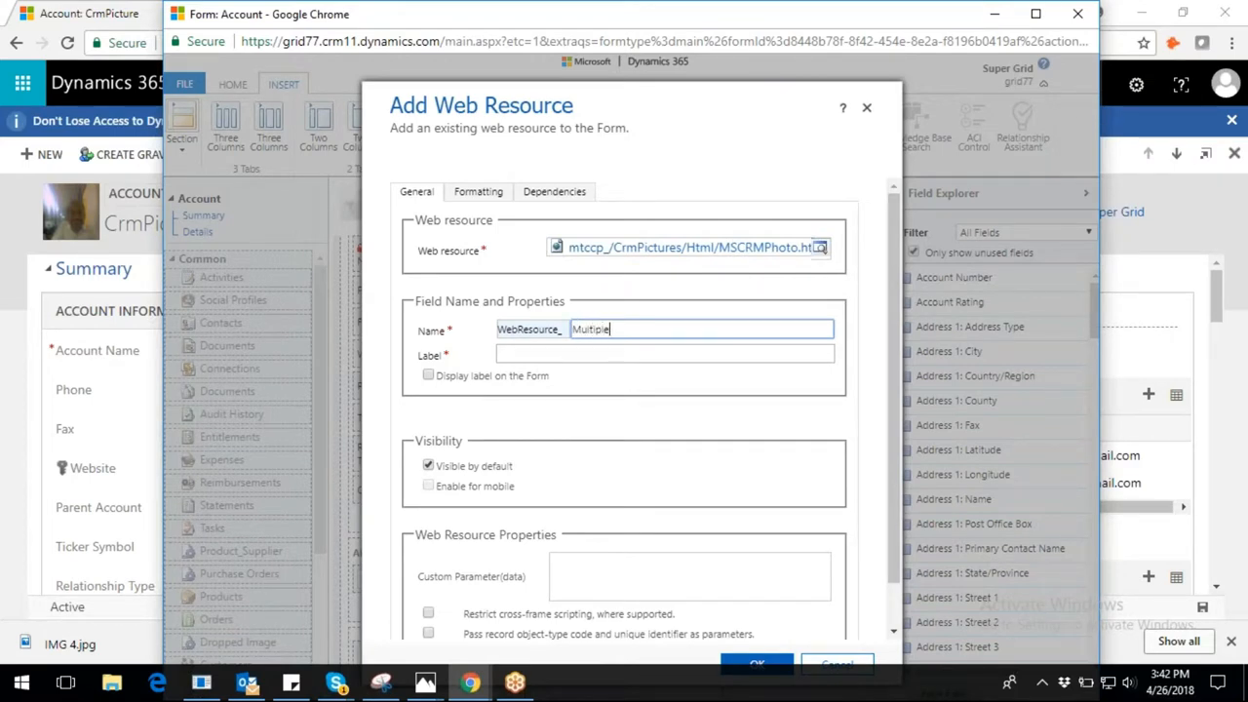
{"action": "type", "text": "picture"}
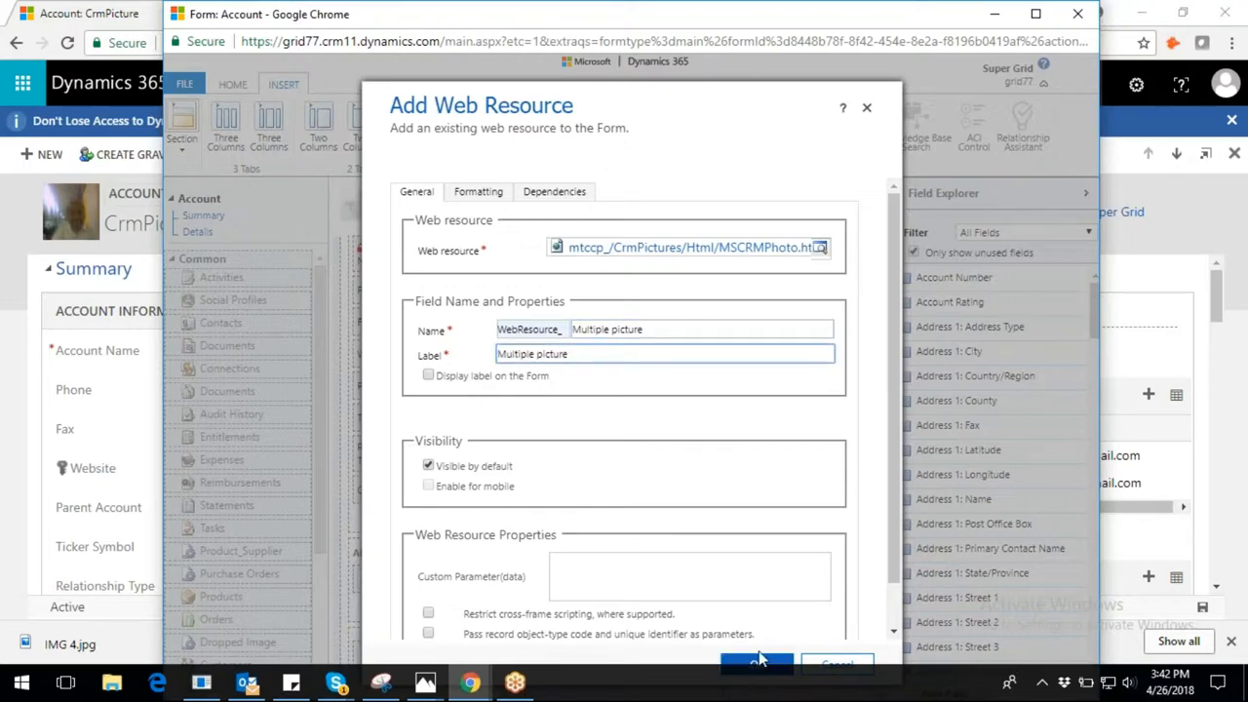
{"action": "left_click", "coordinate": [756, 663]}
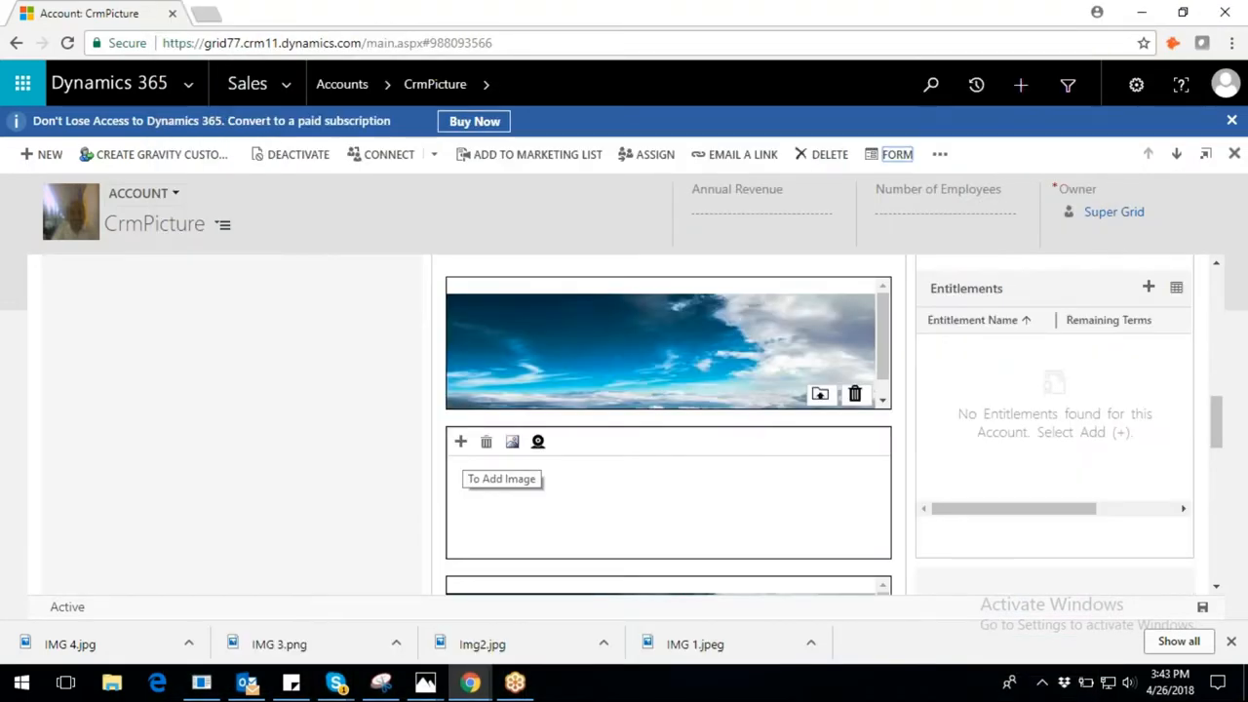
{"action": "mouse_move", "coordinate": [487, 441]}
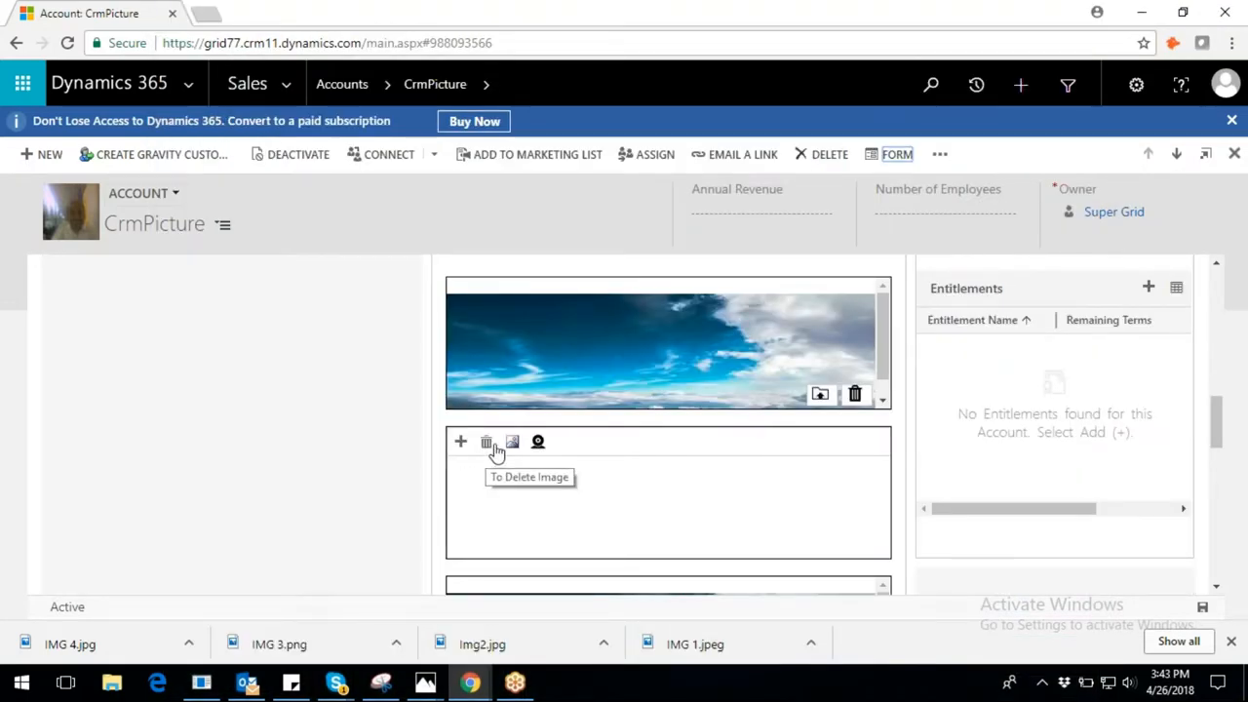
{"action": "mouse_move", "coordinate": [511, 440]}
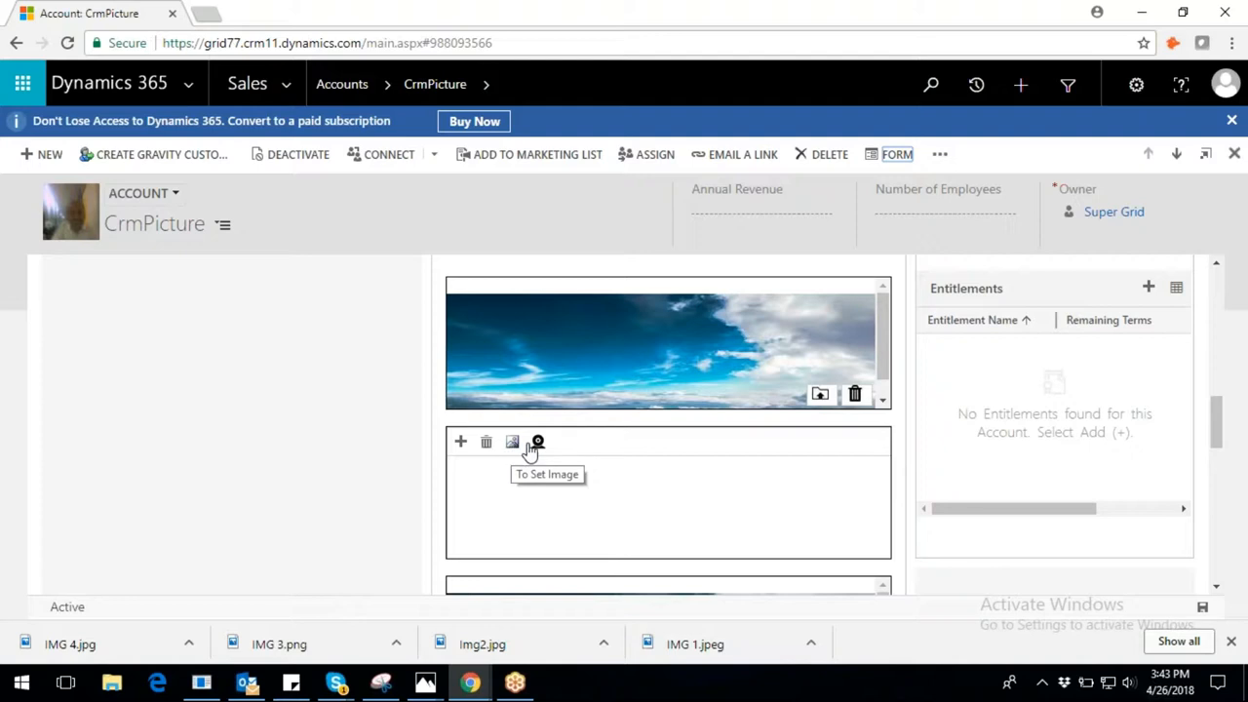
{"action": "mouse_move", "coordinate": [538, 440]}
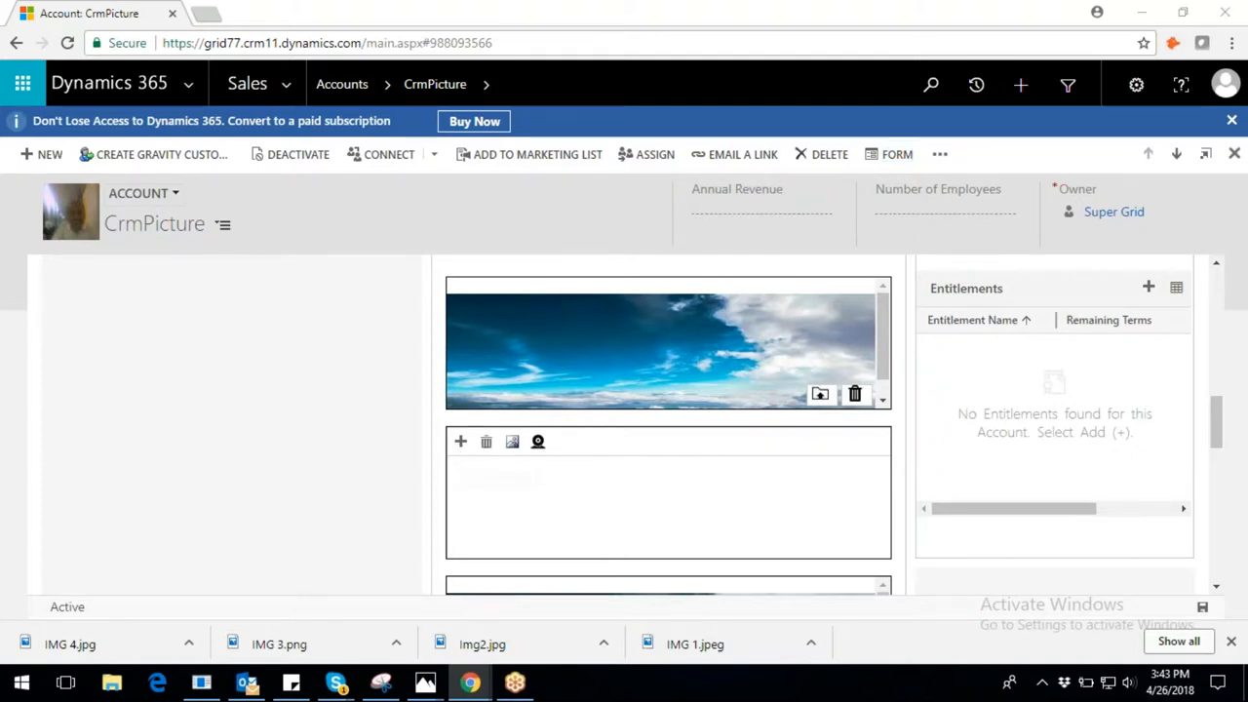
Add IMG 3.png and IMG 4.jpg to the Multiple picture gallery
{"action": "left_click", "coordinate": [511, 440]}
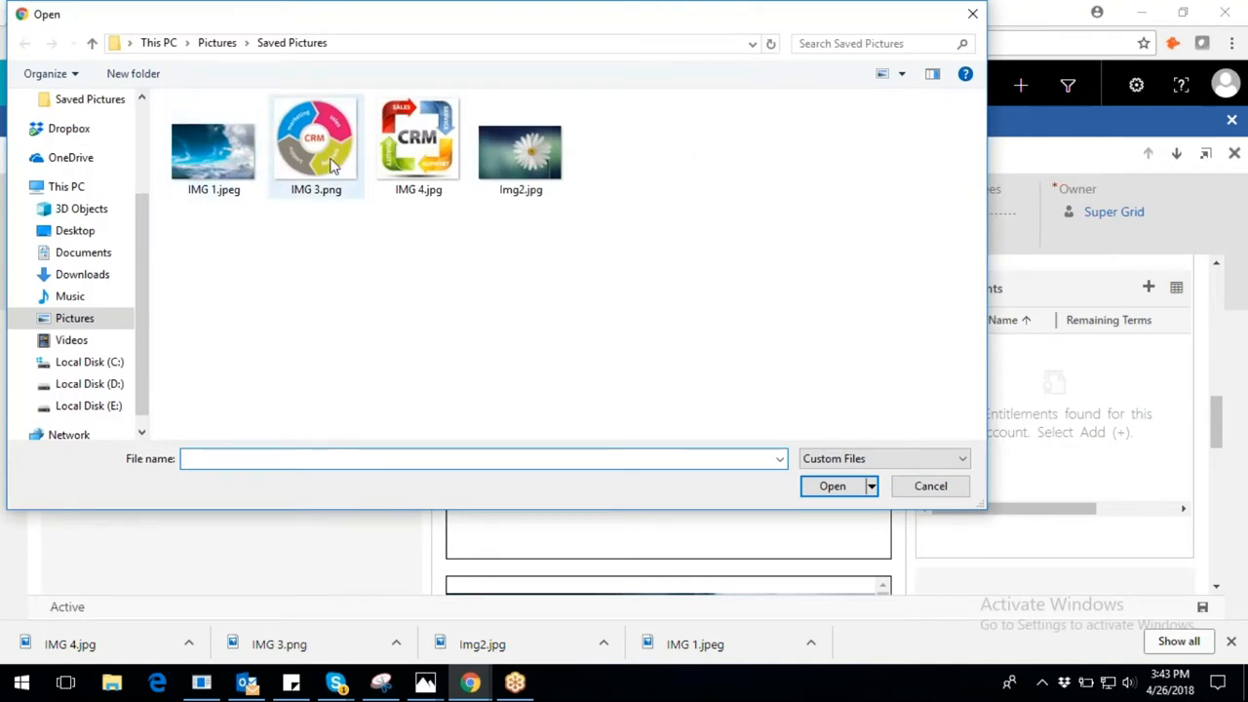
{"action": "left_click", "coordinate": [316, 146]}
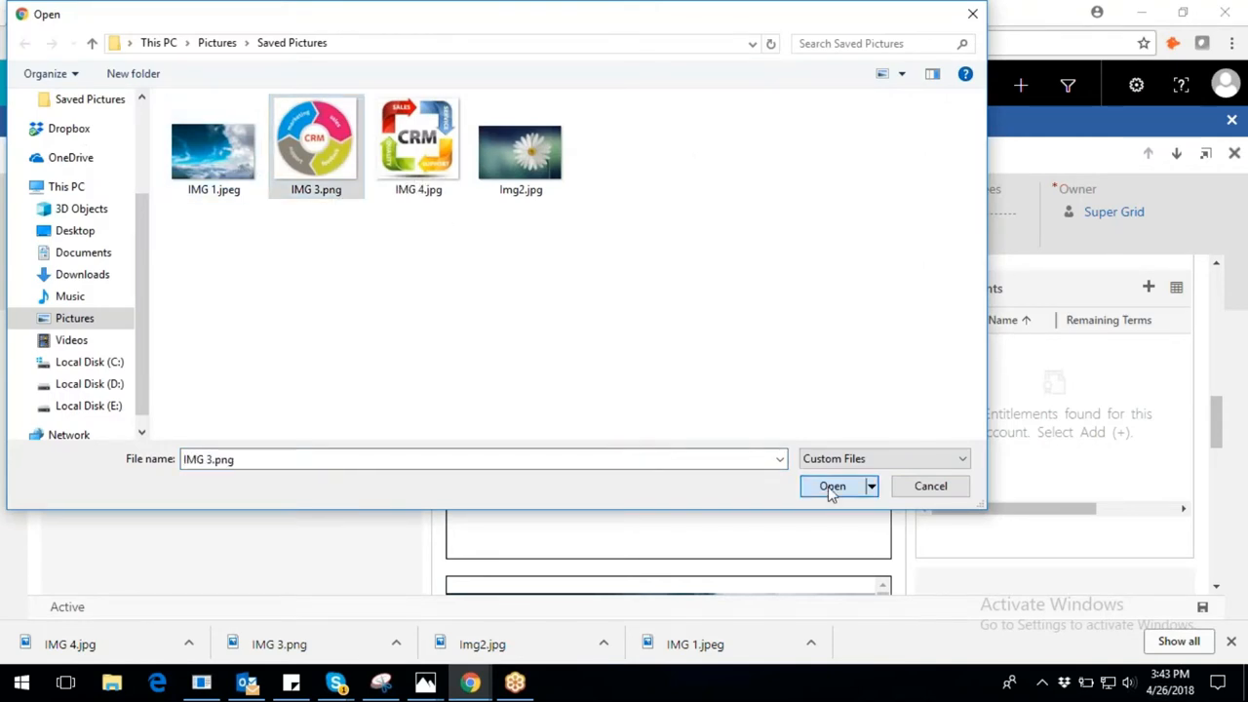
{"action": "left_click", "coordinate": [830, 485]}
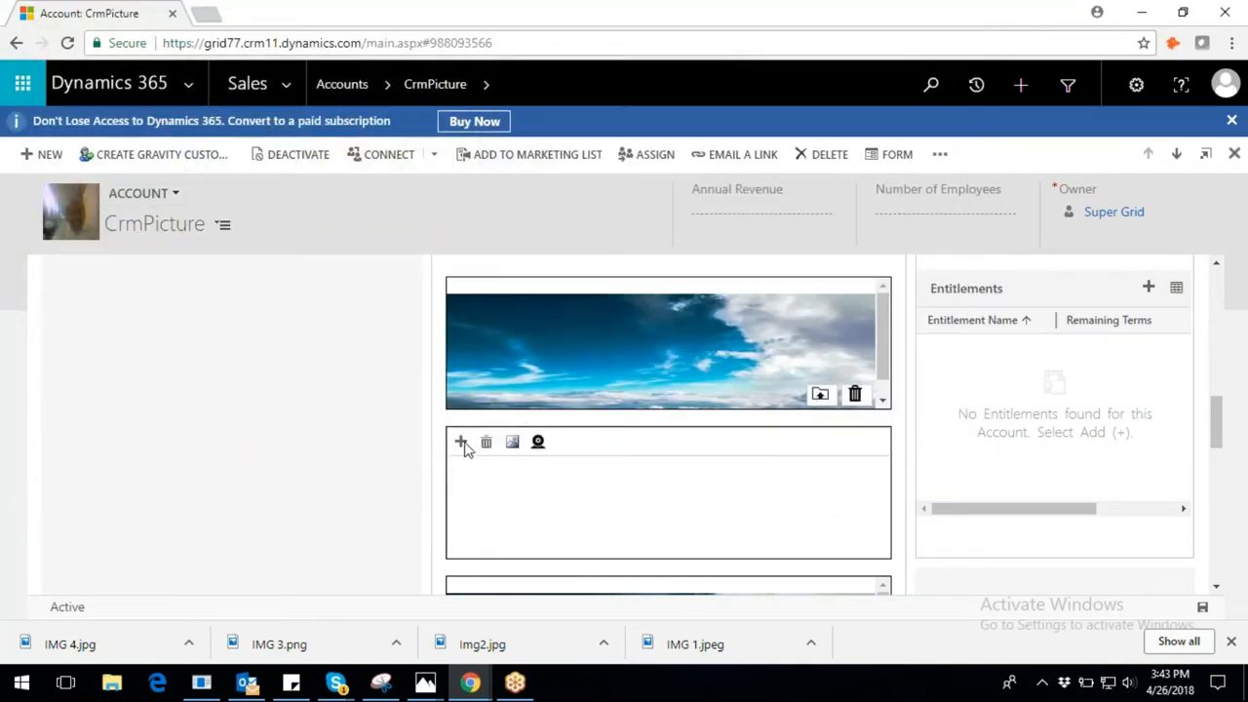
{"action": "left_click", "coordinate": [460, 441]}
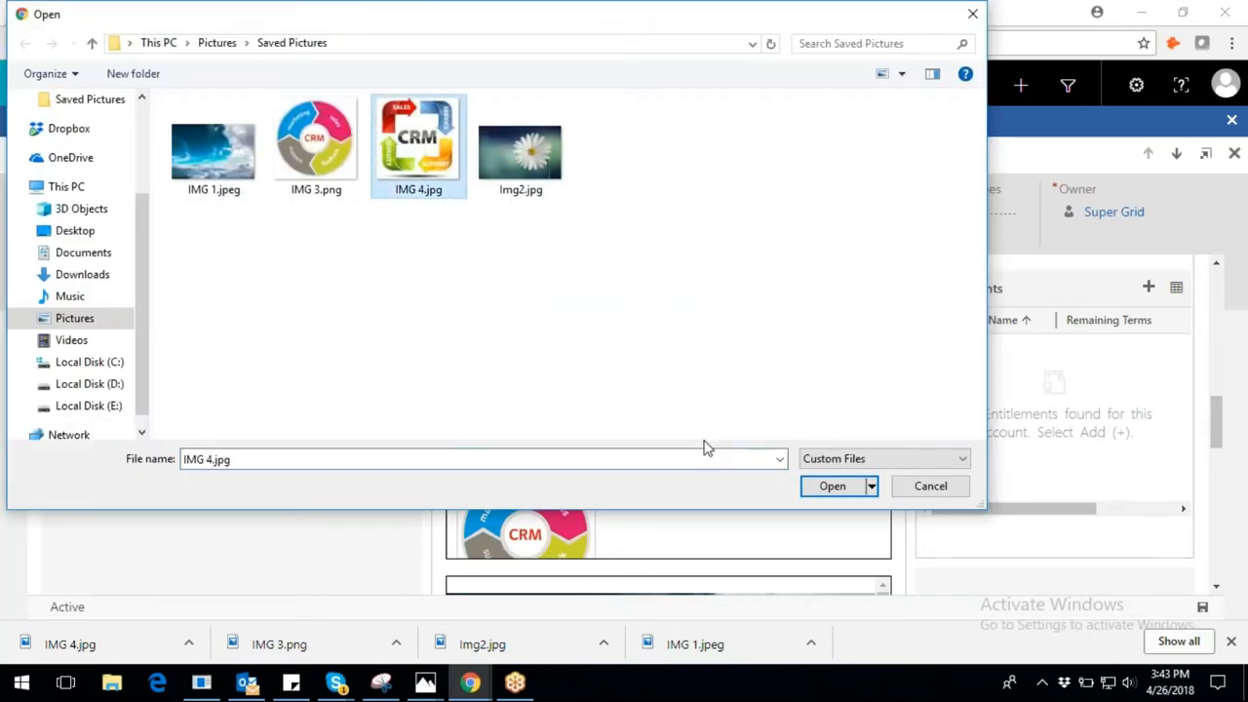
{"action": "left_click", "coordinate": [831, 486]}
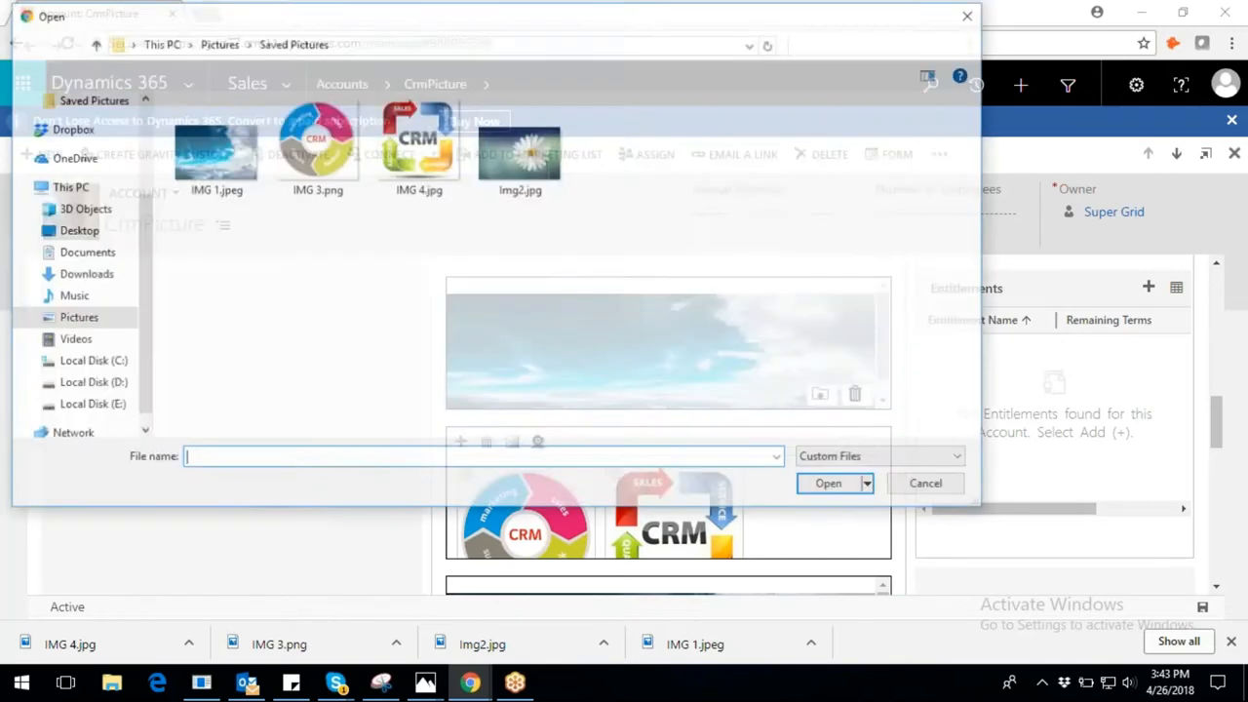
{"action": "left_click", "coordinate": [827, 484]}
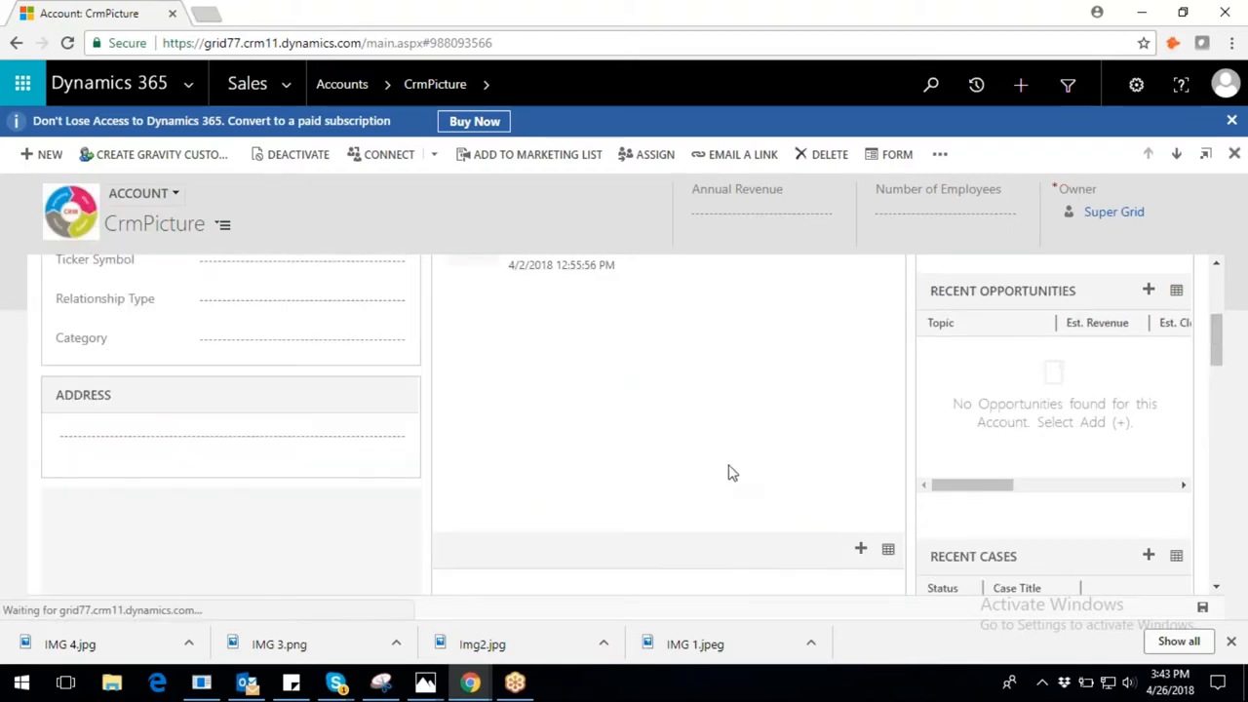
Allow camera access, capture a webcam photo and save it as the account image
{"action": "scroll", "scroll_direction": "down", "scroll_amount": 3}
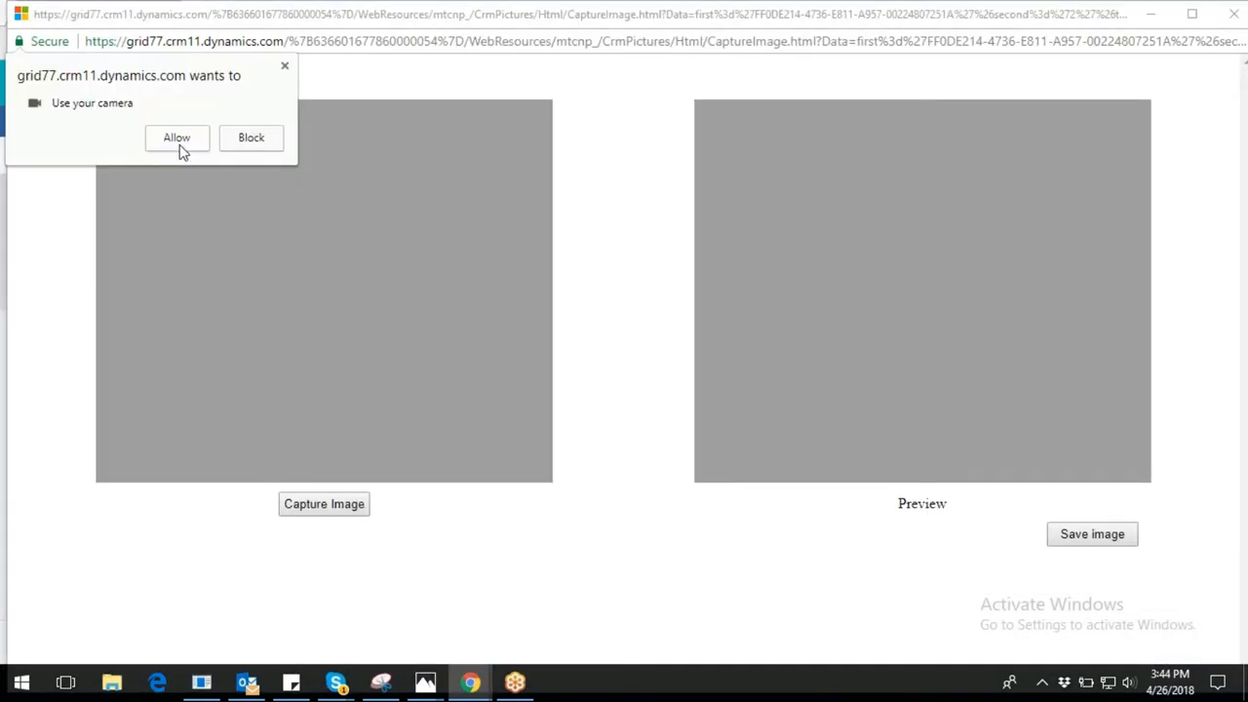
{"action": "left_click", "coordinate": [175, 136]}
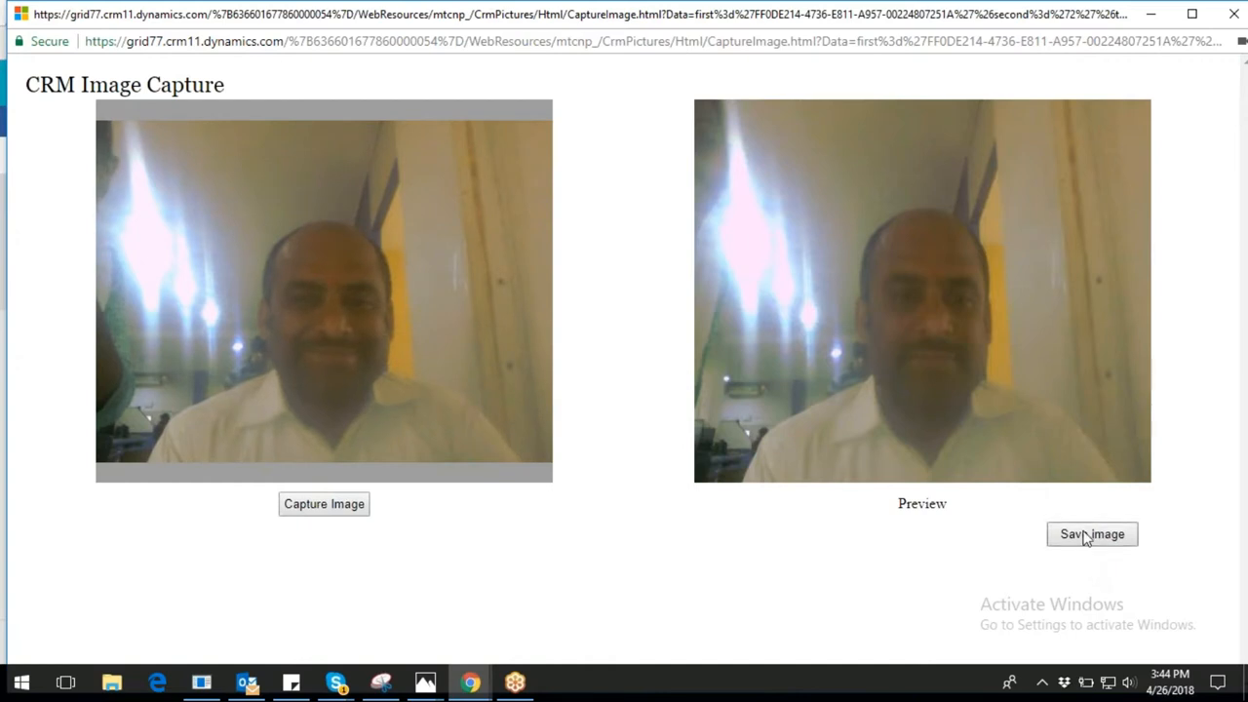
{"action": "left_click", "coordinate": [1092, 534]}
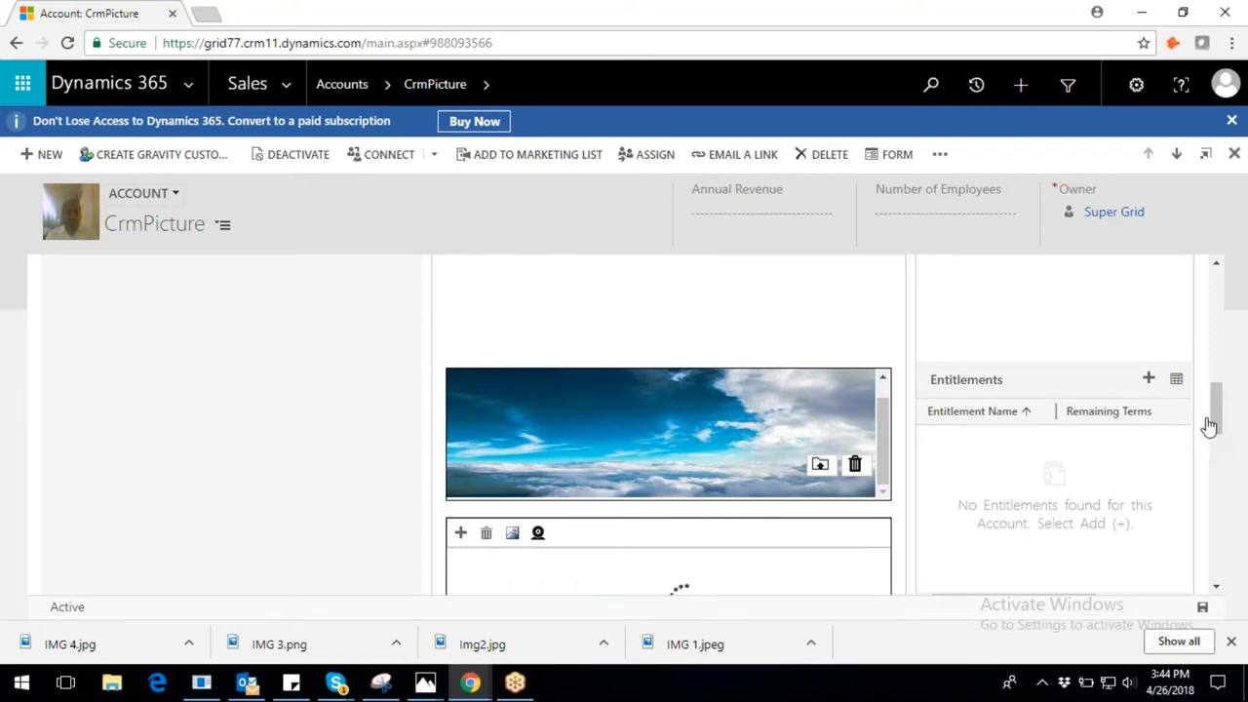
{"action": "mouse_move", "coordinate": [1240, 301]}
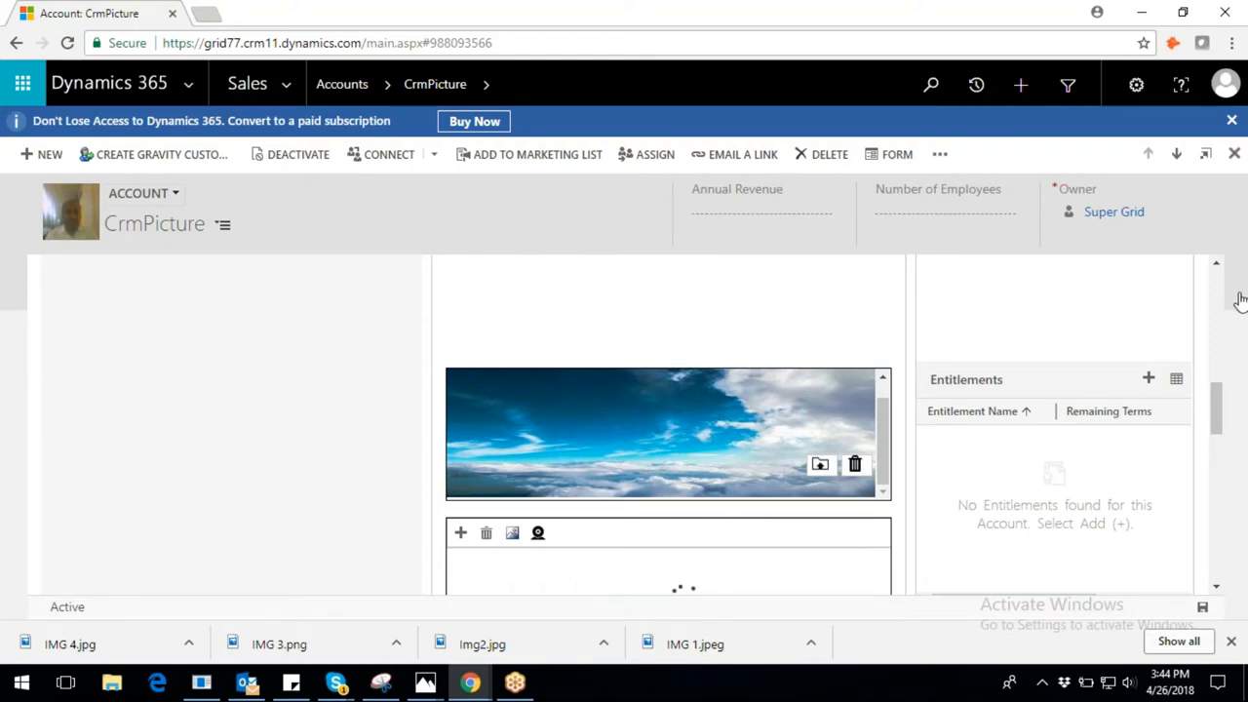
{"action": "scroll", "scroll_direction": "down", "scroll_amount": 3}
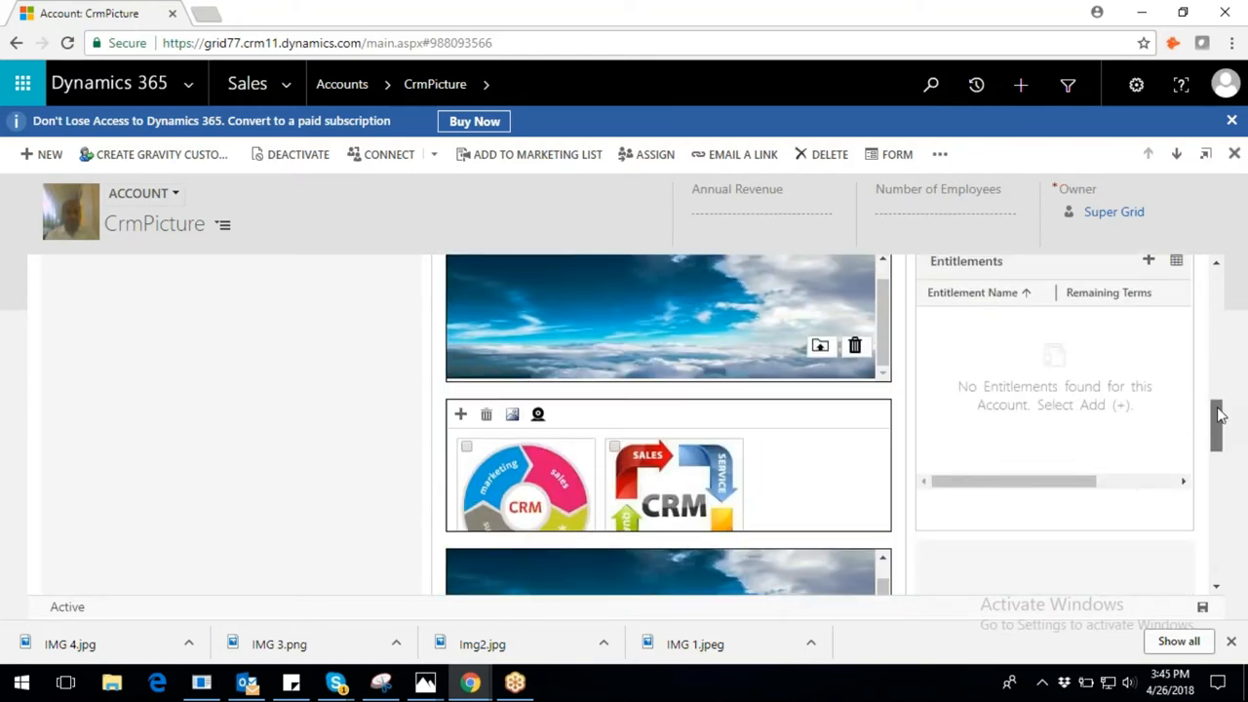
{"action": "scroll", "scroll_direction": "up", "scroll_amount": 3}
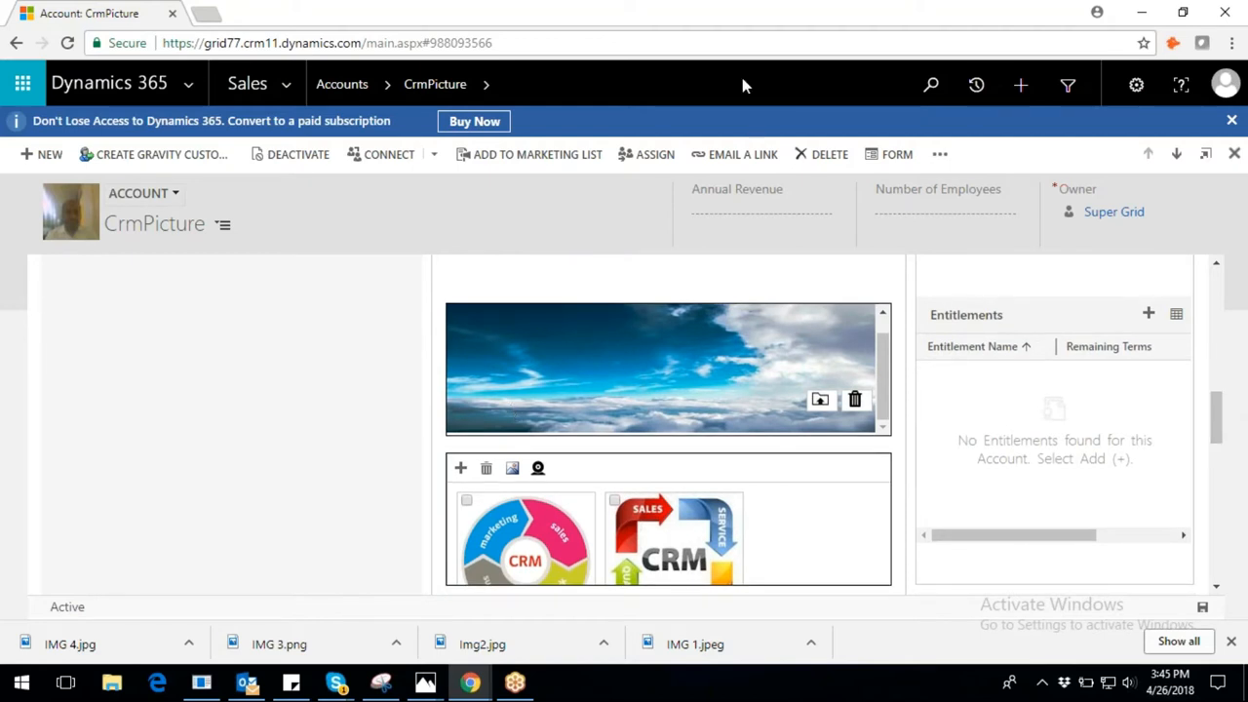
{"action": "mouse_move", "coordinate": [1061, 331]}
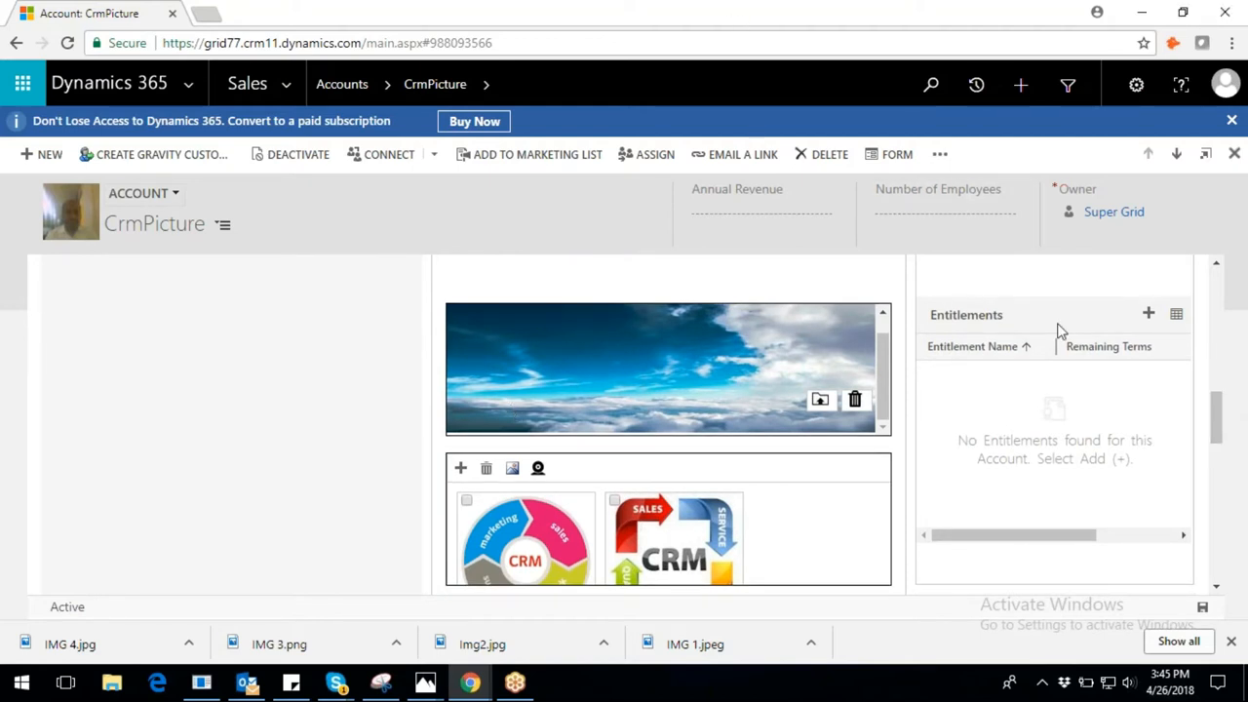